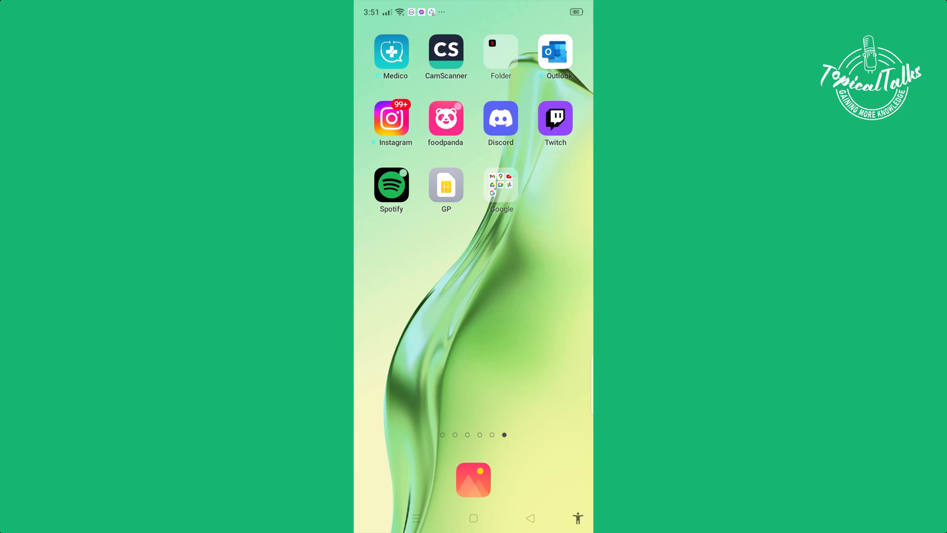
# Launch Discord and reach the Friends server's Roles settings to start a new role
pyautogui.click(501, 118)
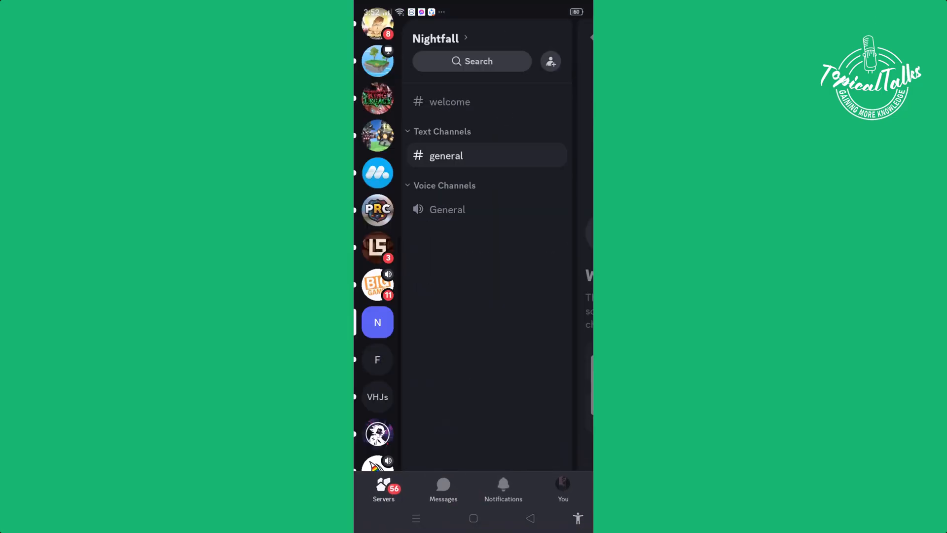
pyautogui.click(377, 359)
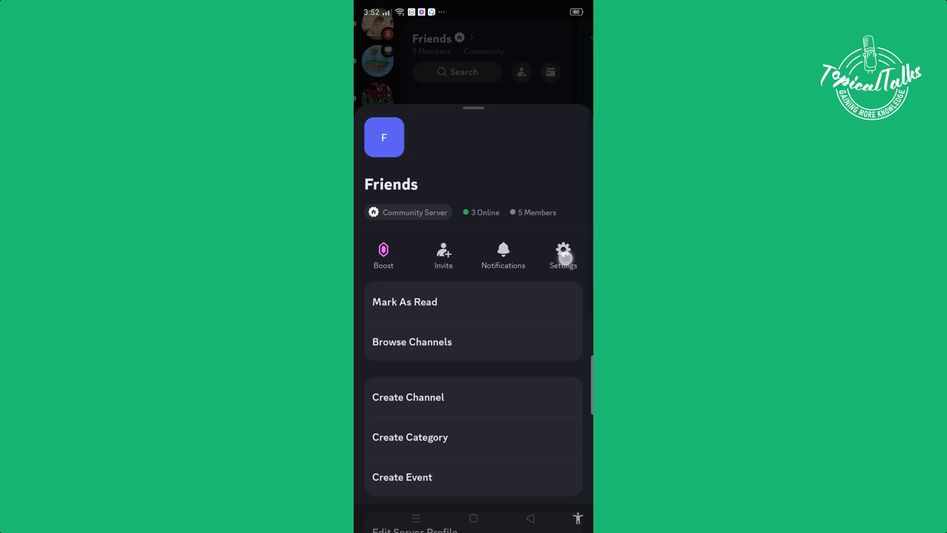
pyautogui.click(563, 256)
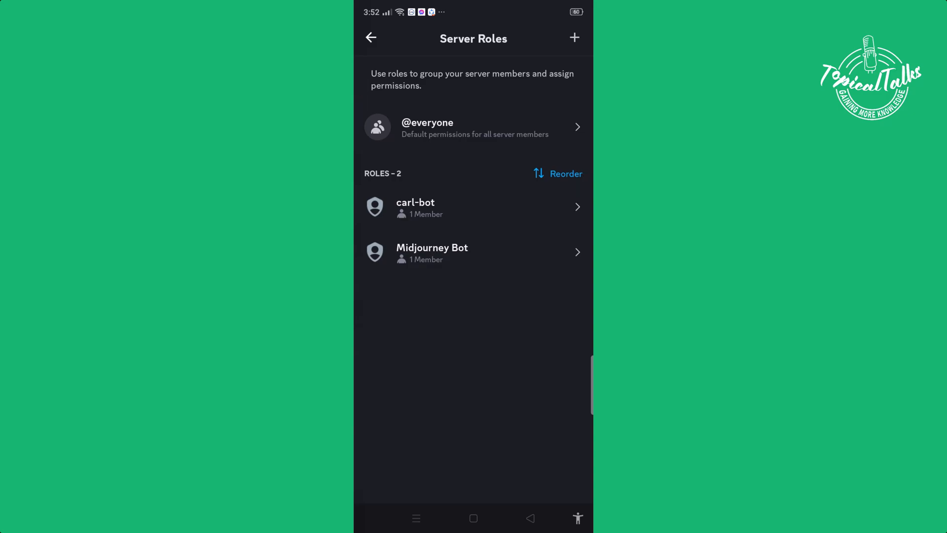
pyautogui.click(573, 38)
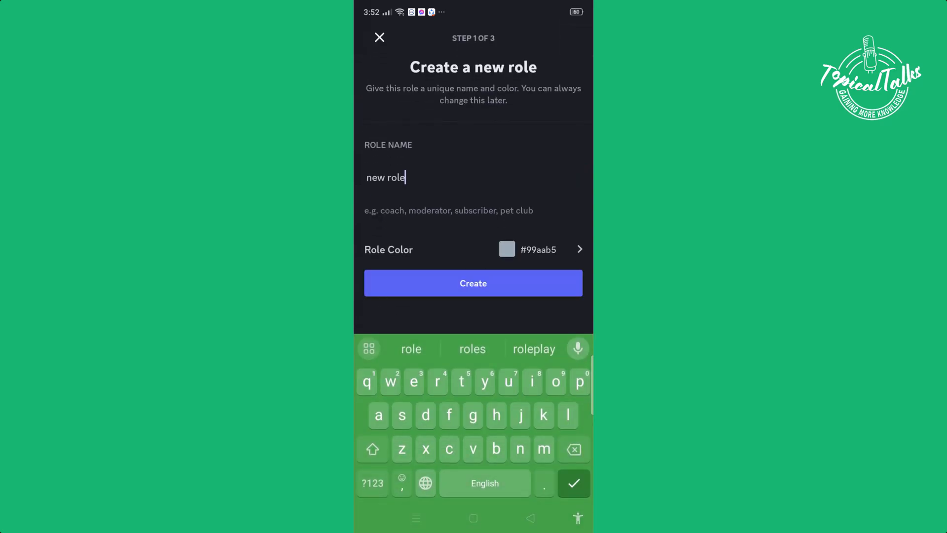
# Create a role named 'test' with a green colour on the Friends server
pyautogui.click(572, 449)
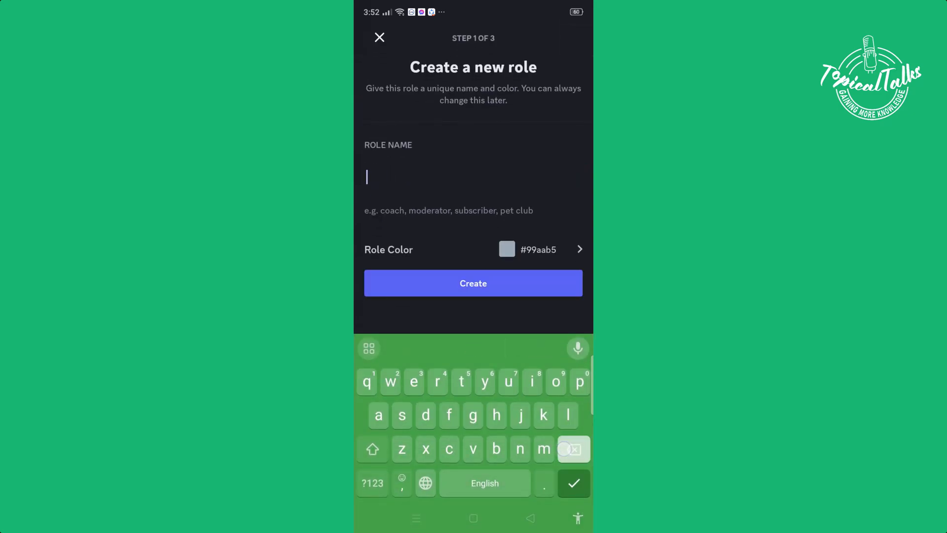
pyautogui.write('t')
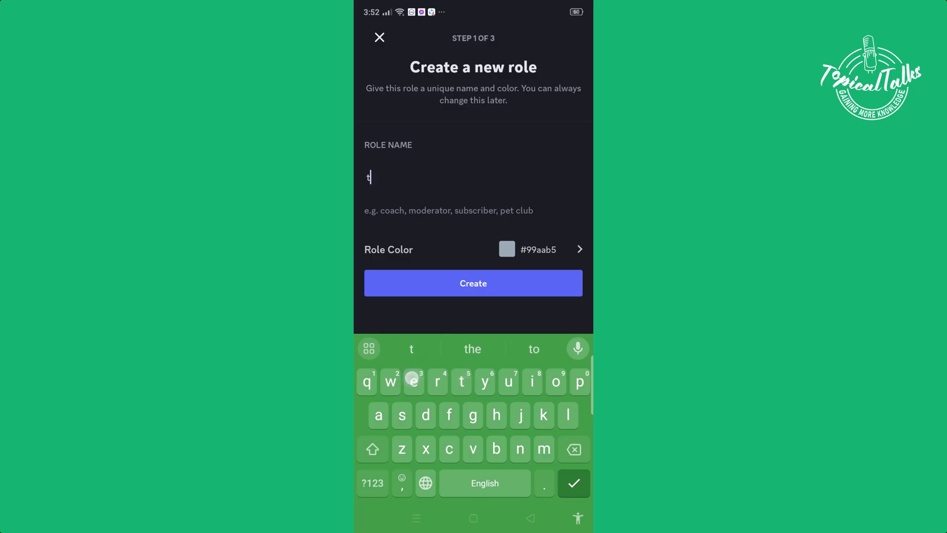
pyautogui.write('est')
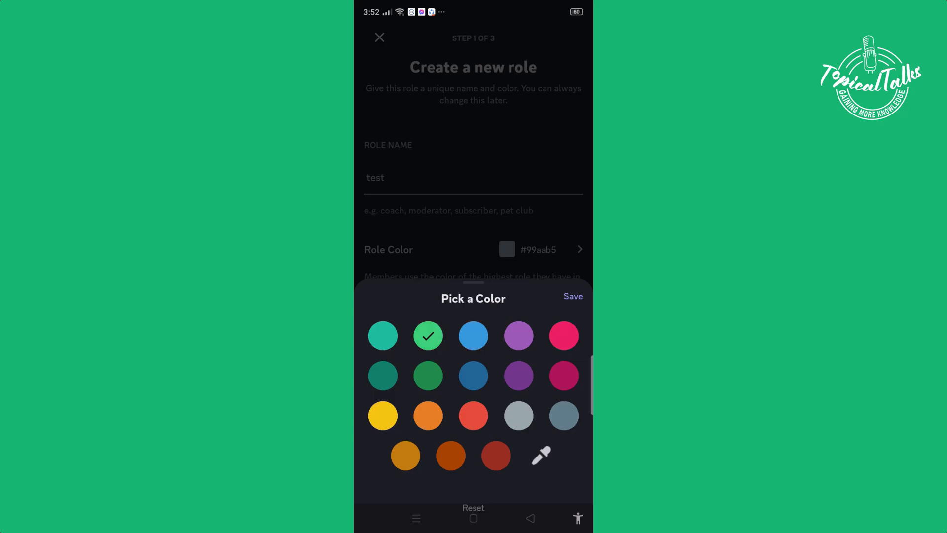
pyautogui.click(572, 296)
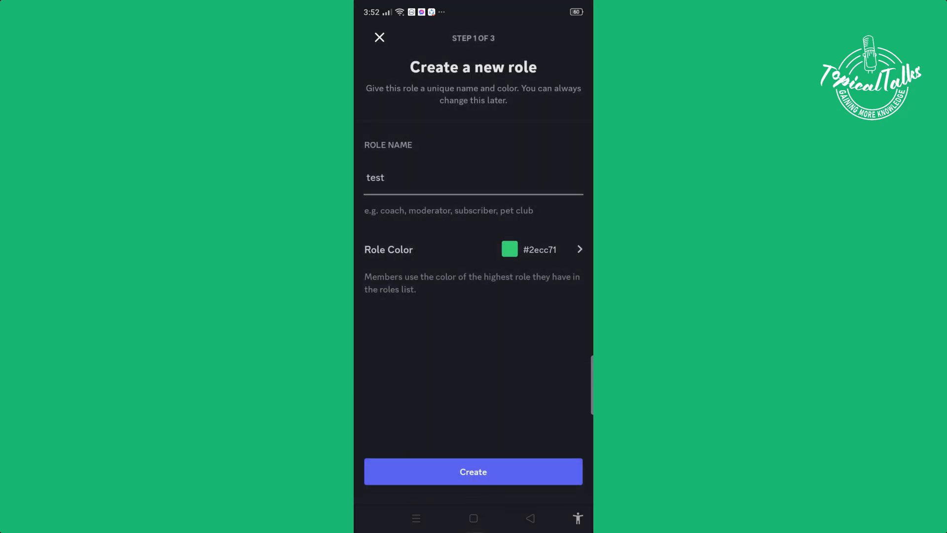
pyautogui.click(473, 472)
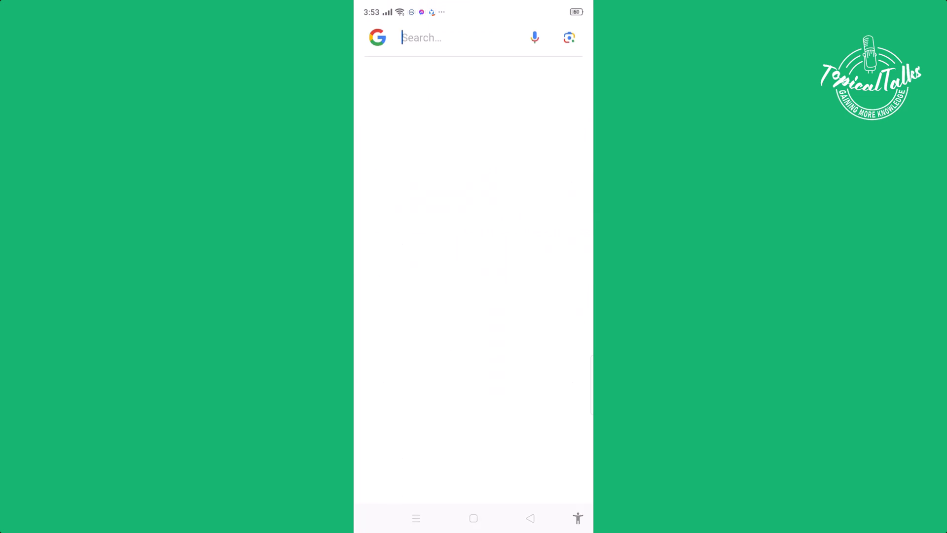
# Search Google for 'yagp' to find the YAGPDB bot website
pyautogui.click(452, 37)
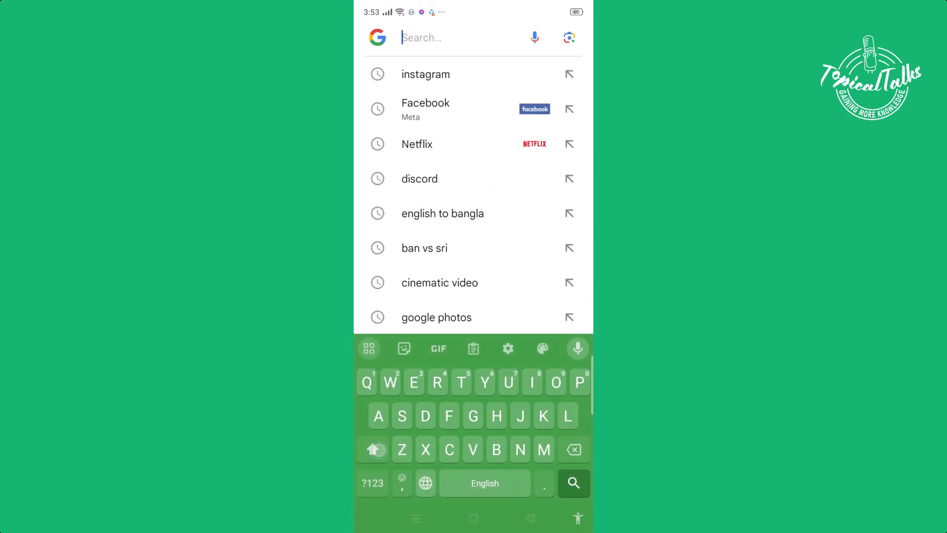
pyautogui.write('Ya')
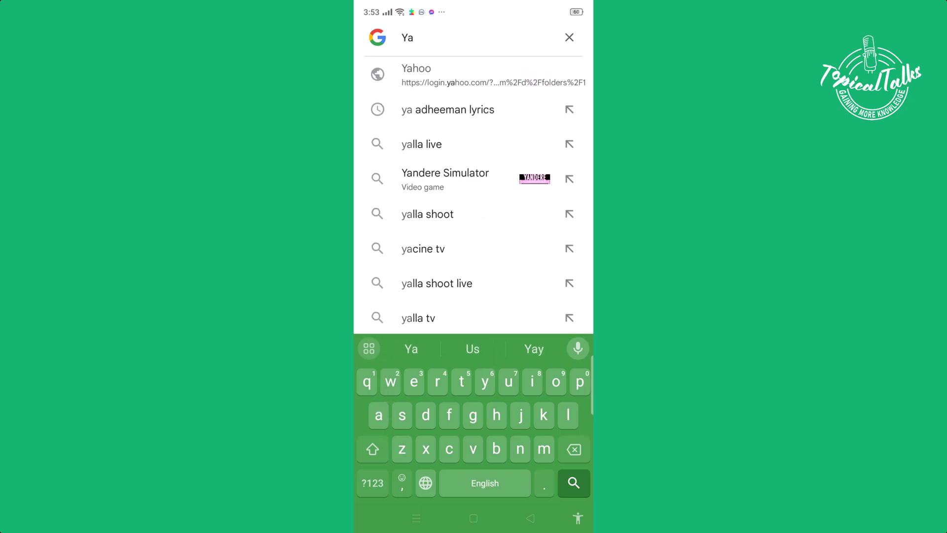
pyautogui.write('g')
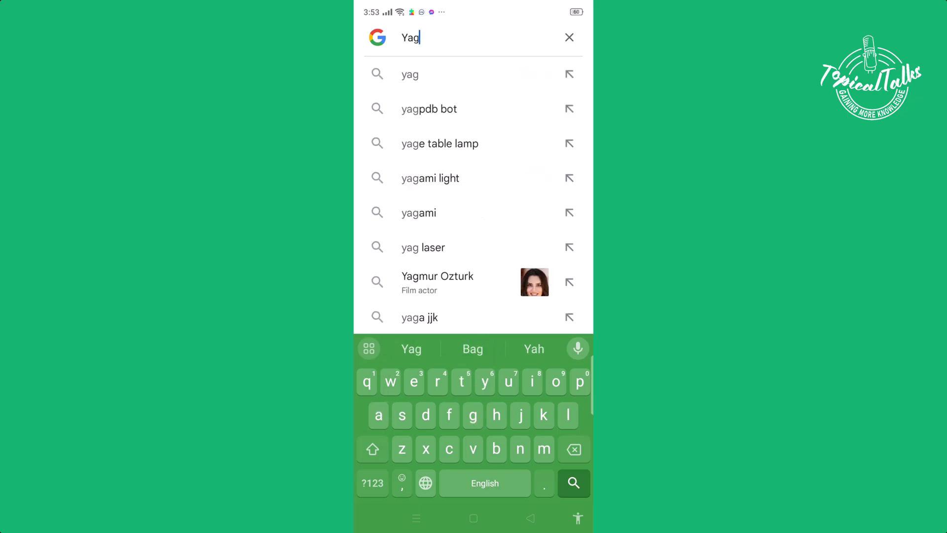
pyautogui.write('p')
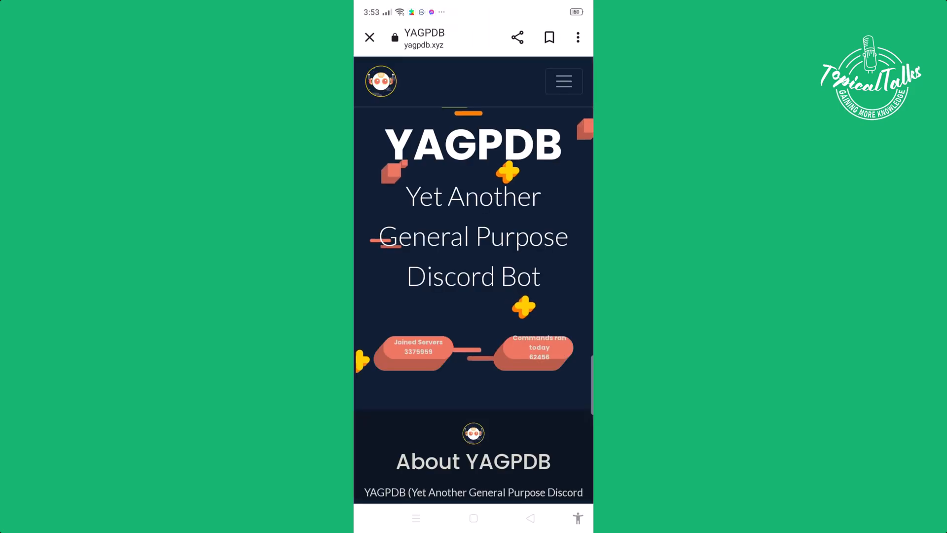
# Use YAGPDB's Add to server option to reach Discord's authorization page
pyautogui.click(564, 82)
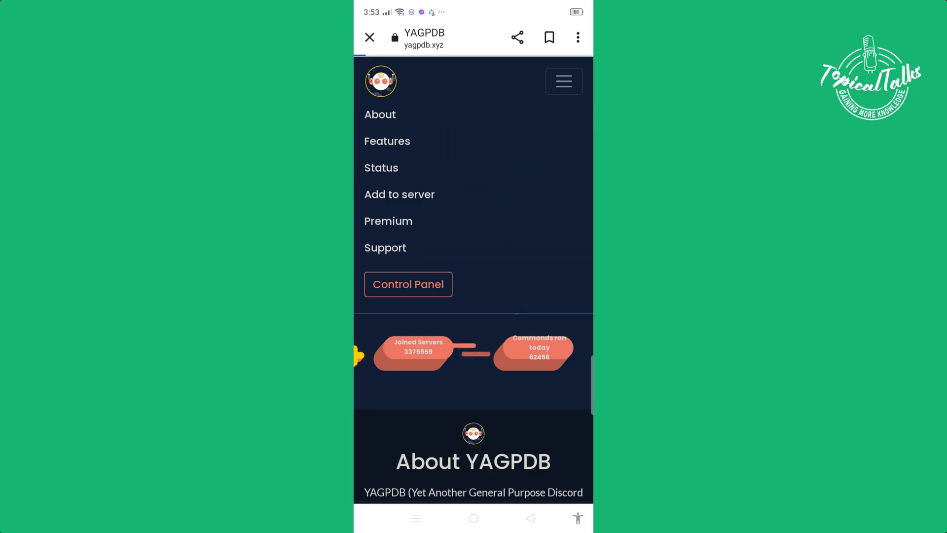
pyautogui.click(408, 284)
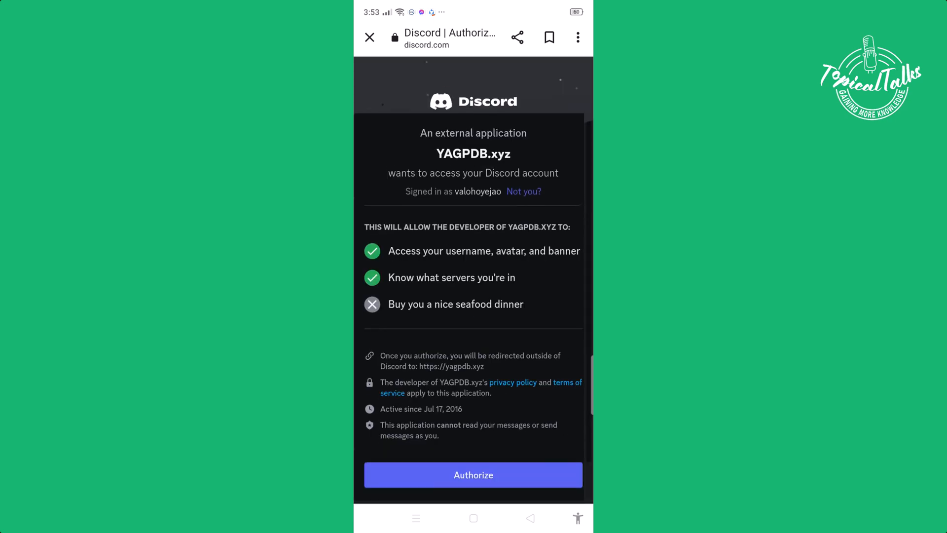
# Authorize YAGPDB on the Friends server with its permissions and pass the hCaptcha human check
pyautogui.click(473, 474)
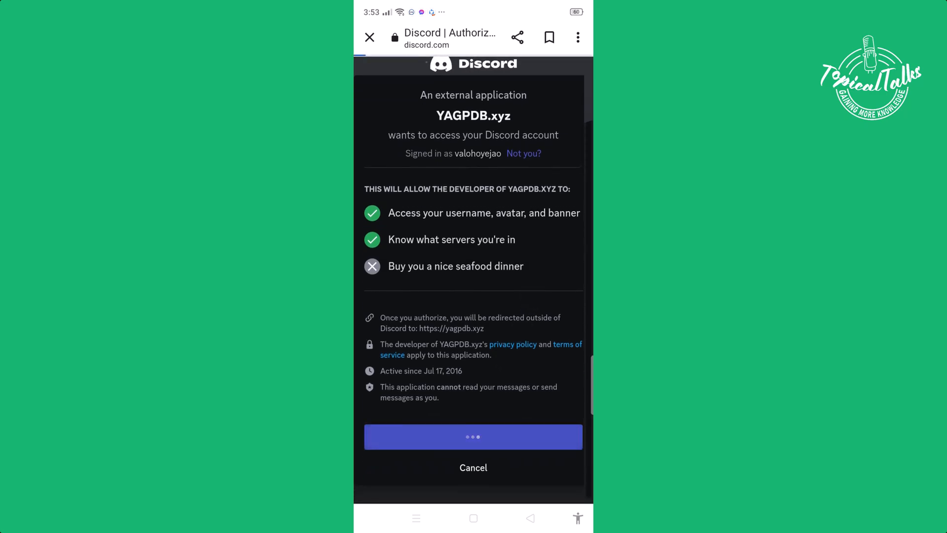
pyautogui.click(473, 436)
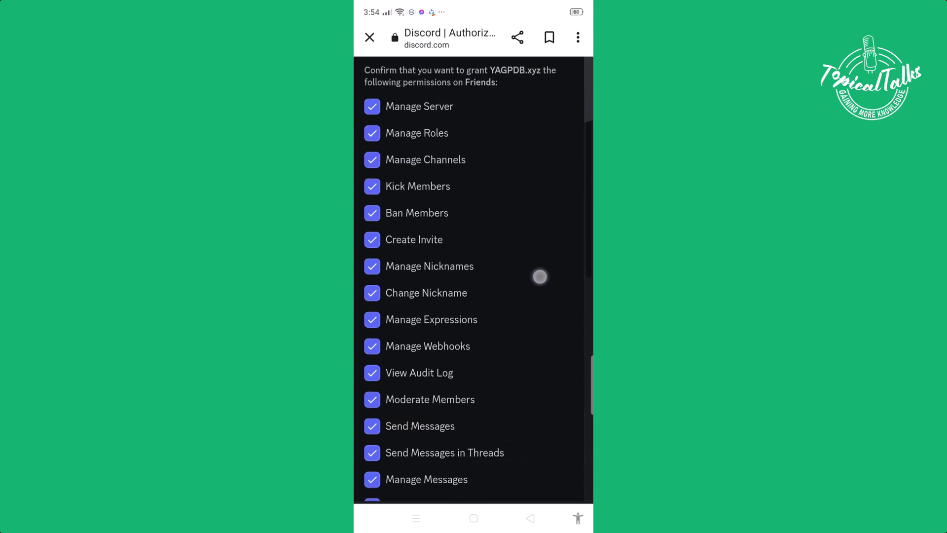
pyautogui.scroll(-3)
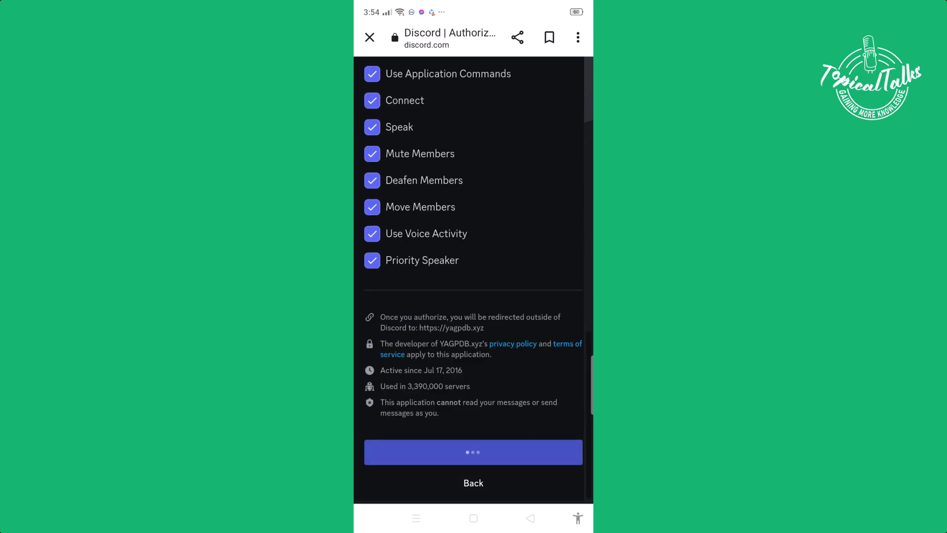
pyautogui.click(473, 452)
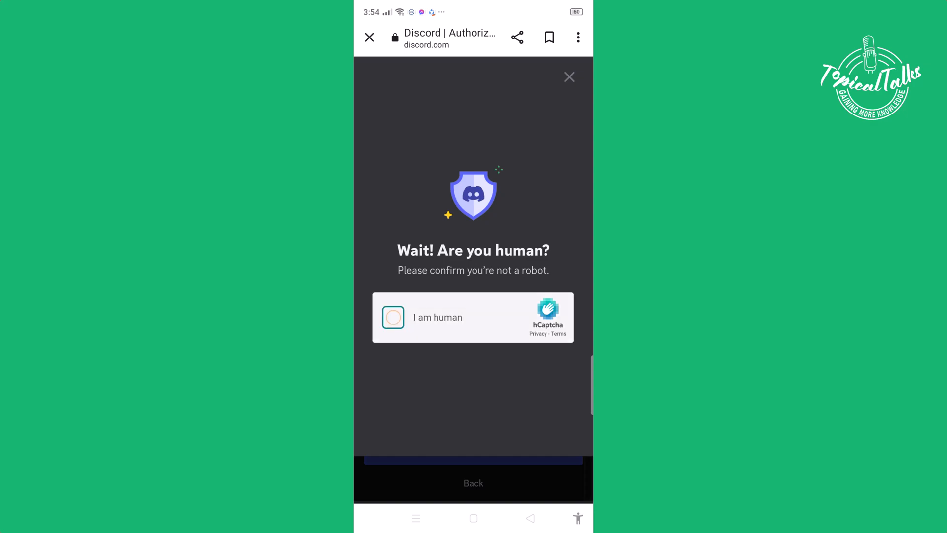
pyautogui.click(392, 317)
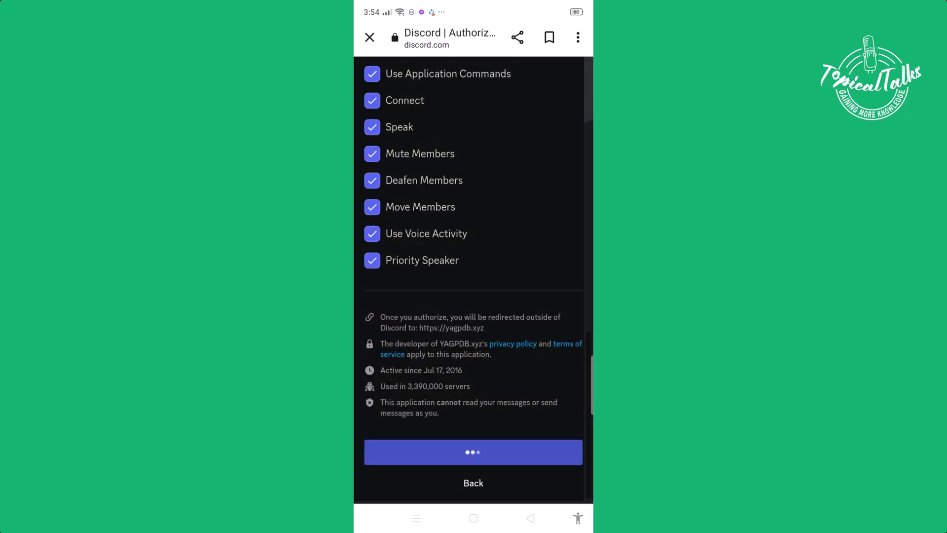
pyautogui.click(472, 452)
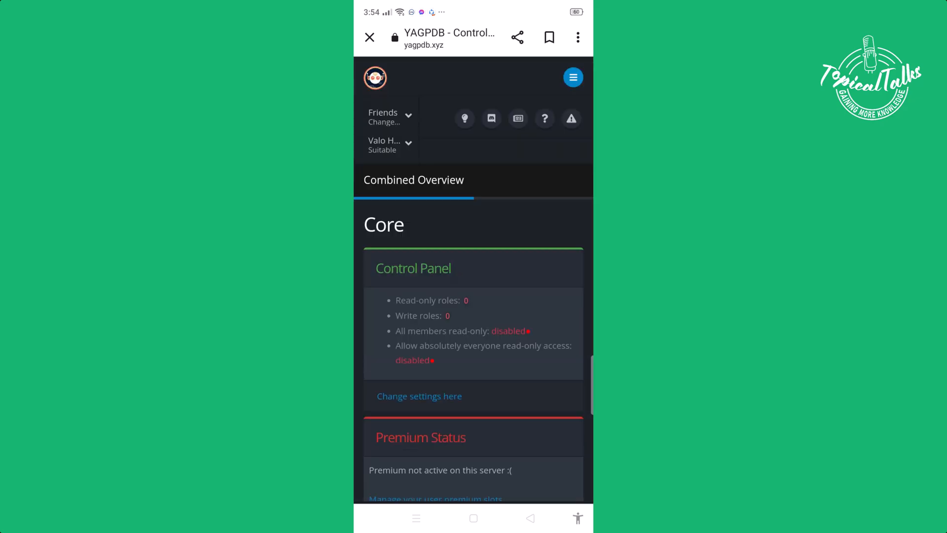
# Scroll the control panel overview down to the Autorole section
pyautogui.scroll(-3)
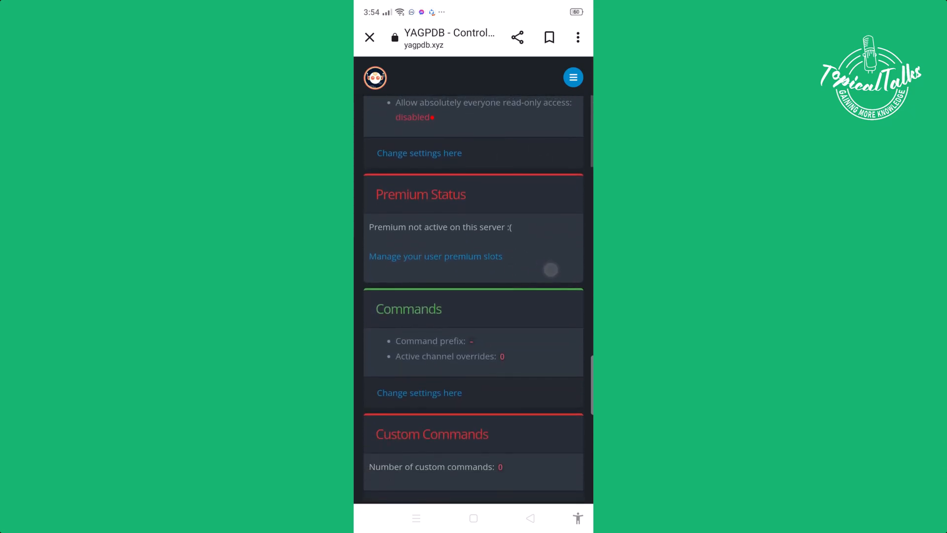
pyautogui.scroll(-3)
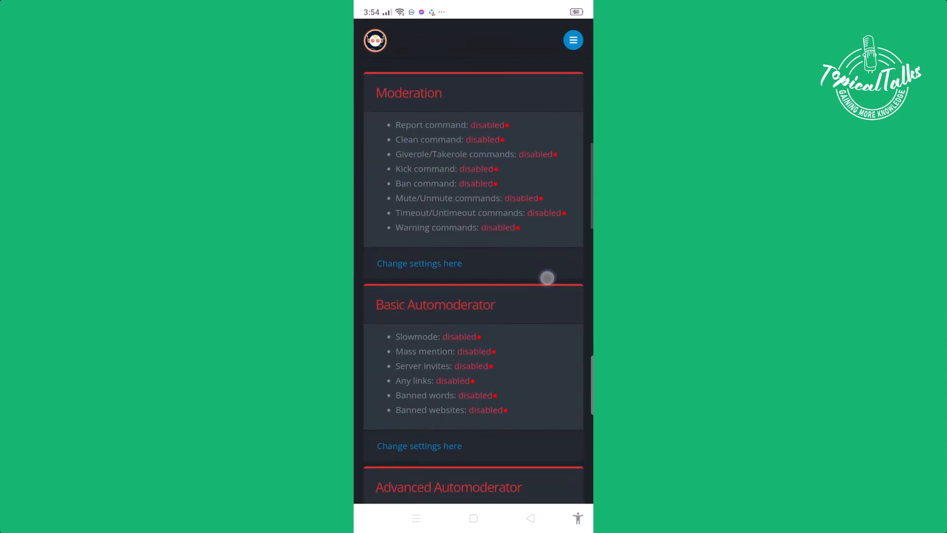
pyautogui.scroll(-3)
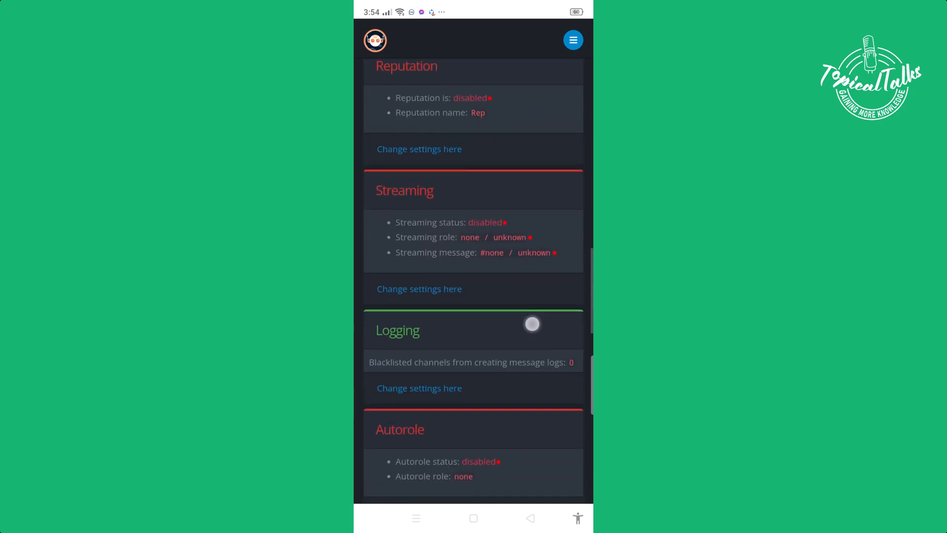
pyautogui.scroll(-3)
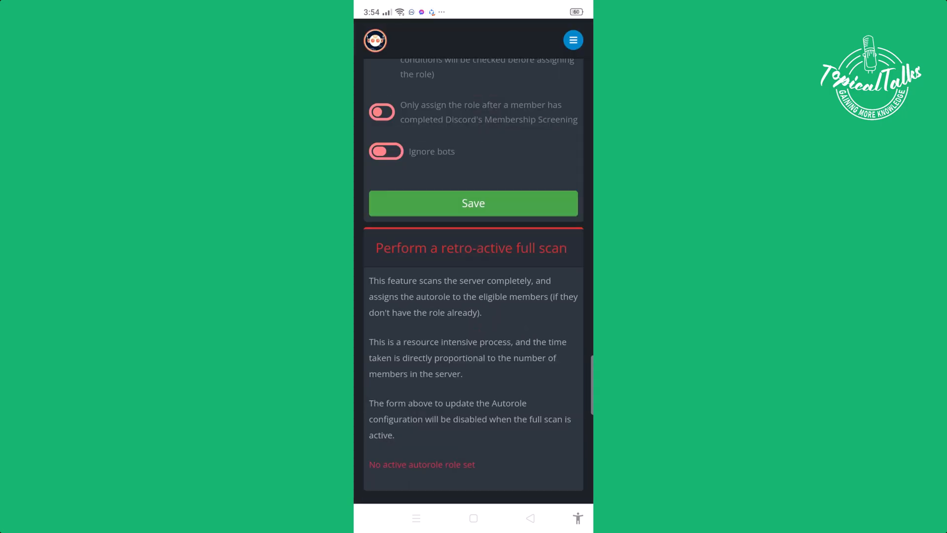
# Bring up the autorole role picker listing None (disabled) and the test role
pyautogui.scroll(-3)
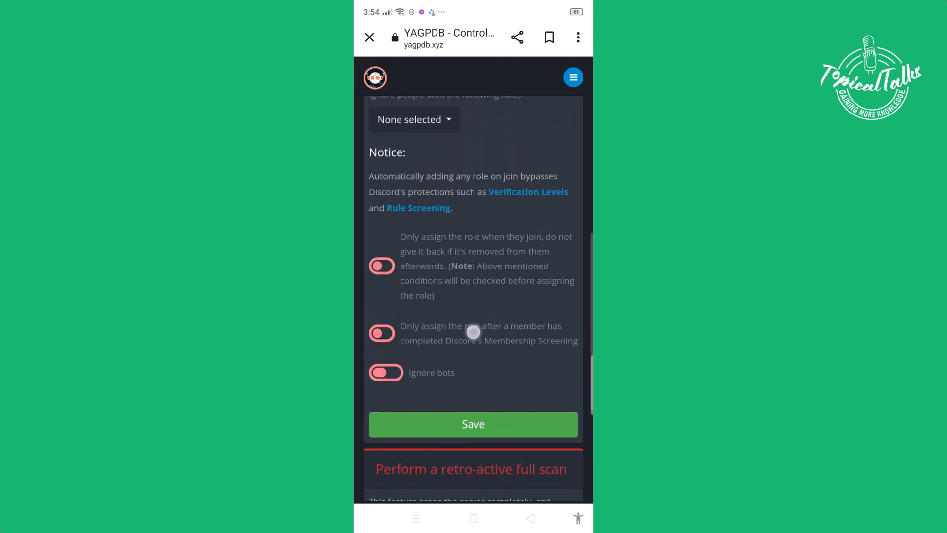
pyautogui.scroll(-3)
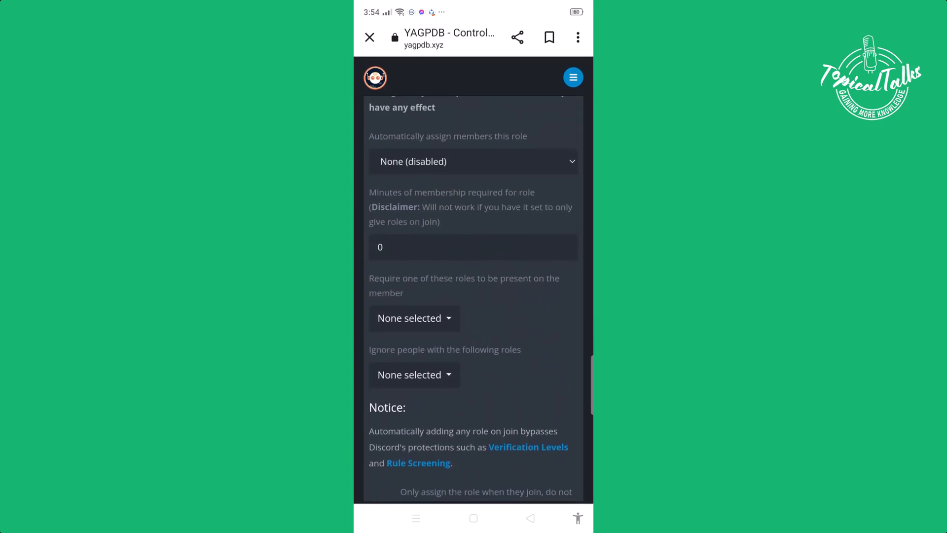
pyautogui.click(473, 161)
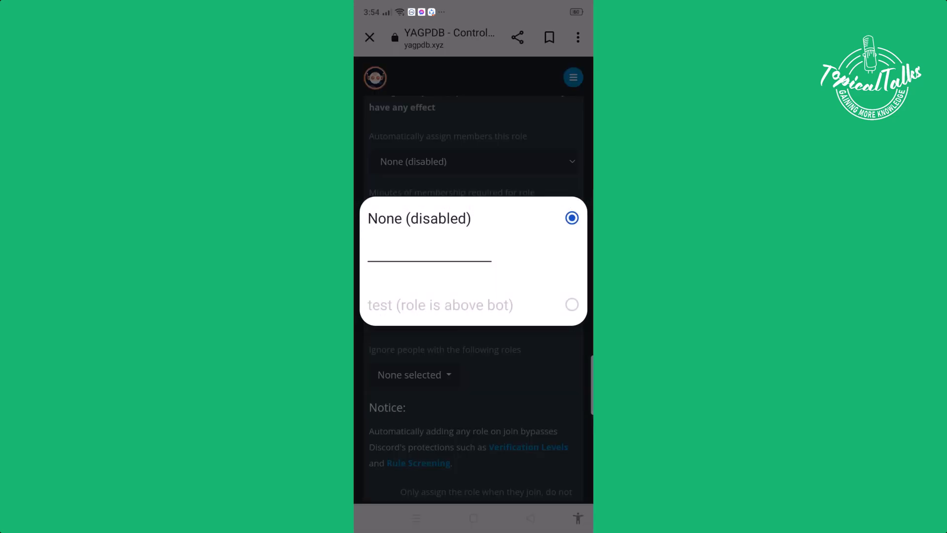